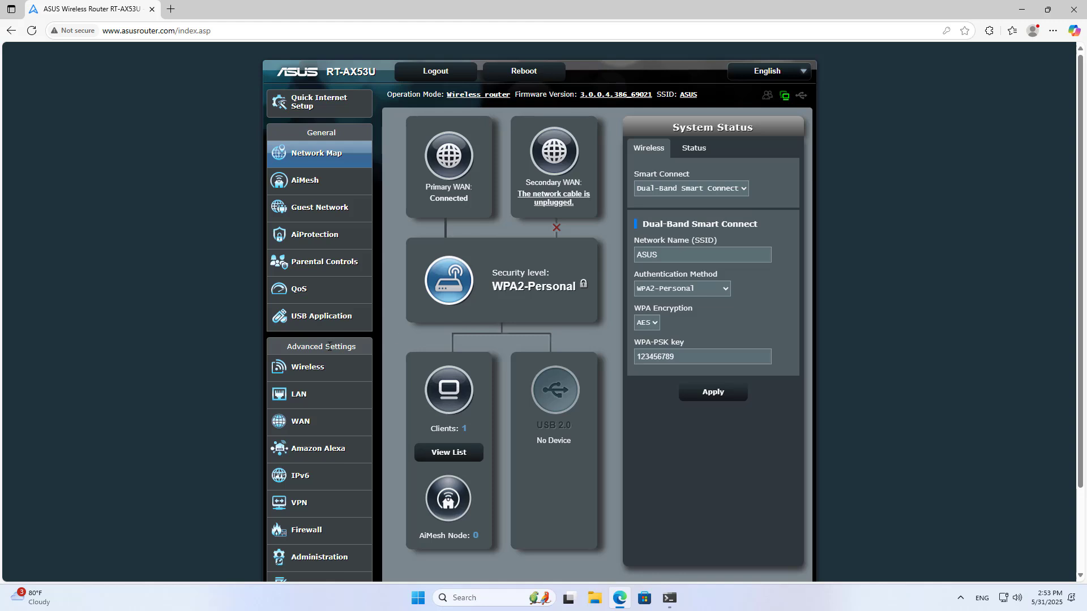
mouse_move(324, 563)
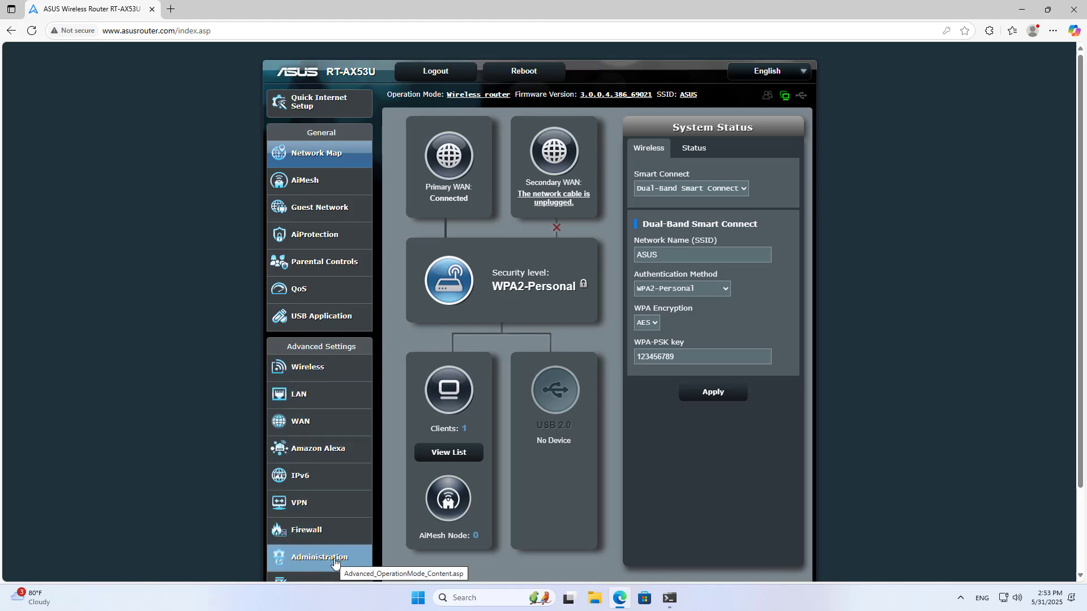
Choose Access Point (AP) mode on the Administration Operation Mode page.
left_click(319, 557)
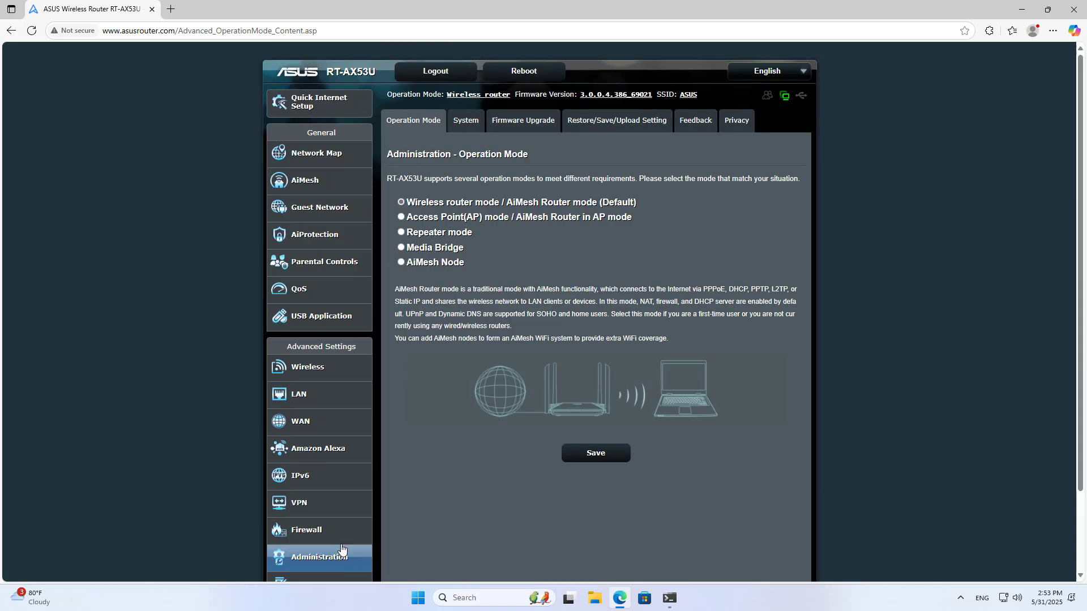
left_click(401, 216)
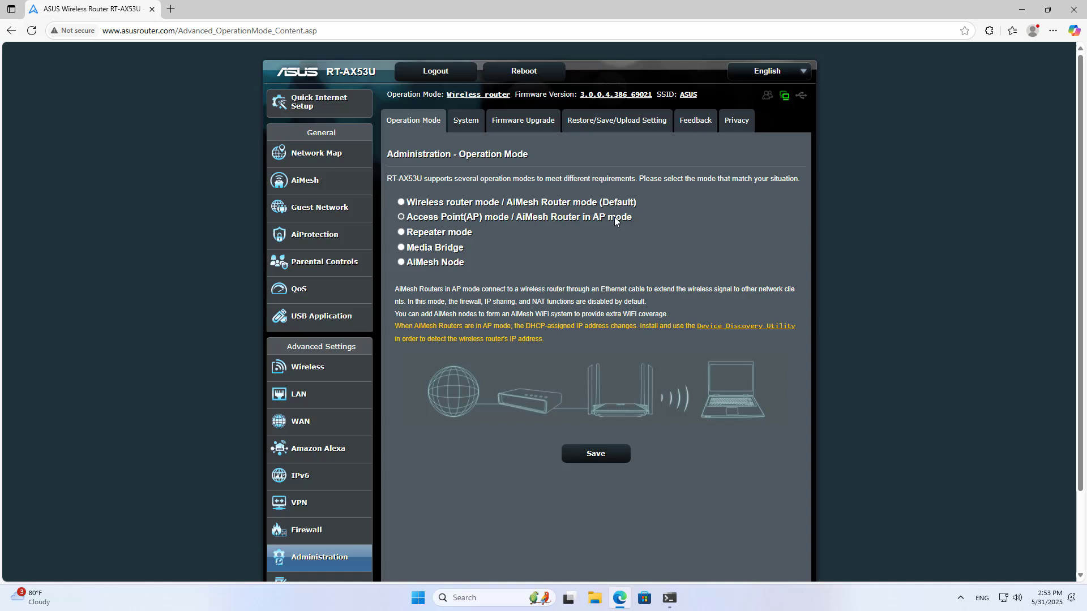
mouse_move(532, 412)
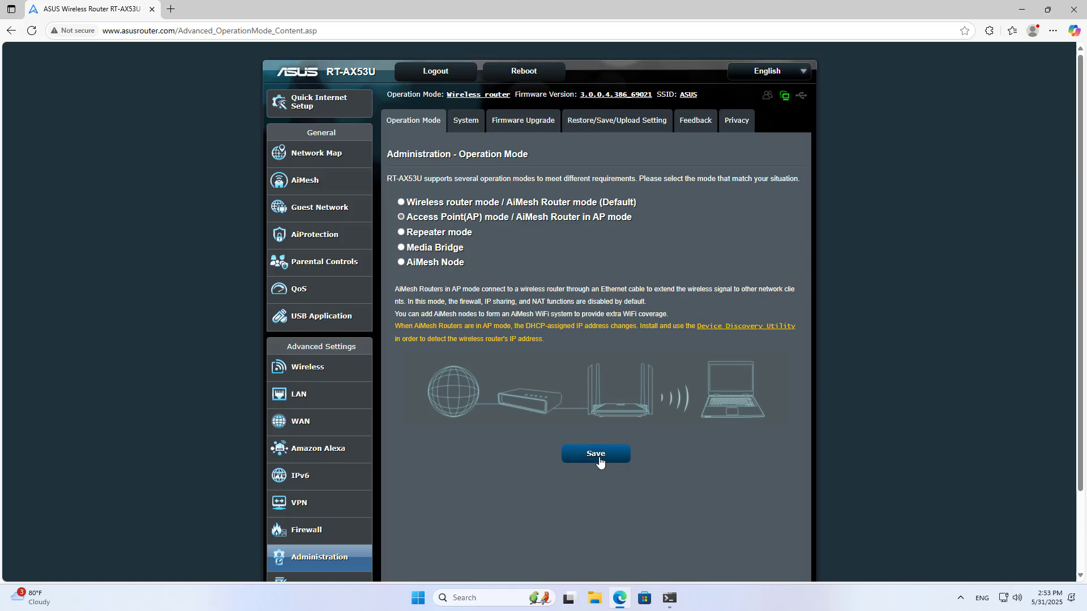
Save the mode change and choose to assign the LAN IP manually in Advanced Settings.
left_click(595, 454)
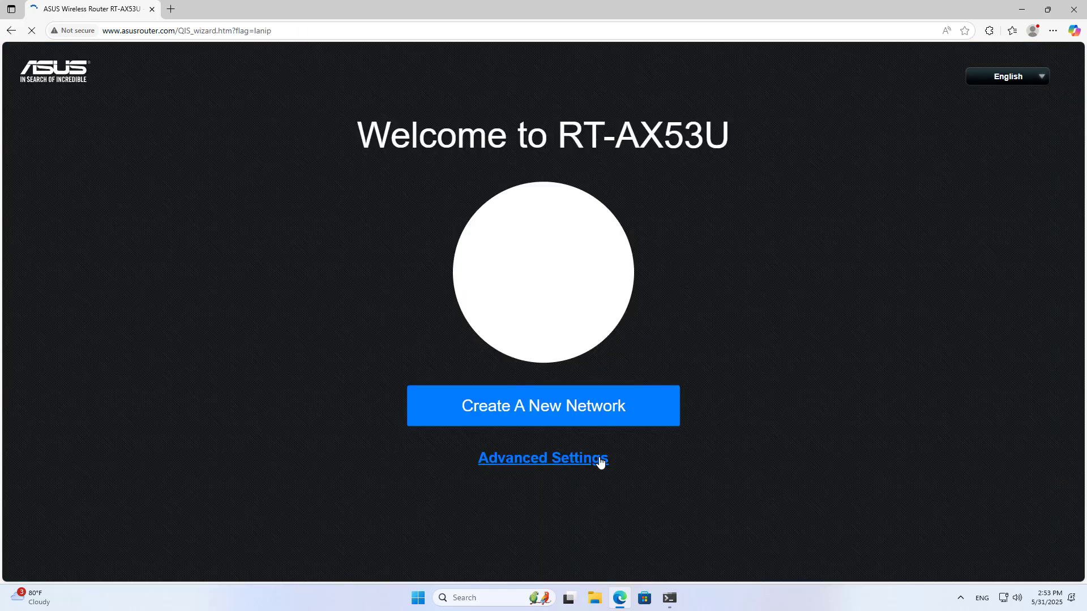
left_click(543, 457)
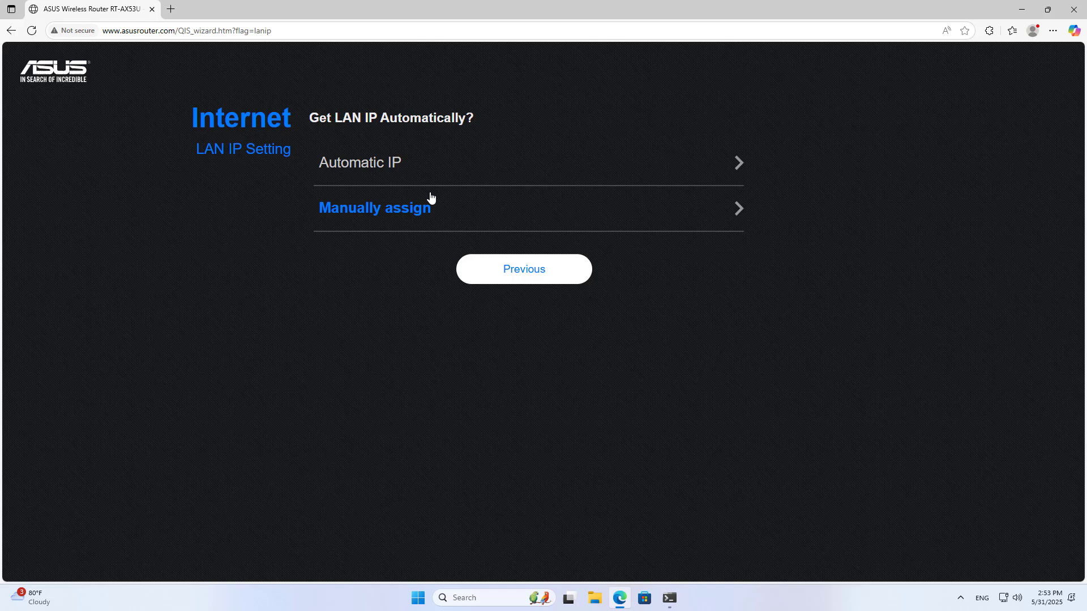
mouse_move(388, 222)
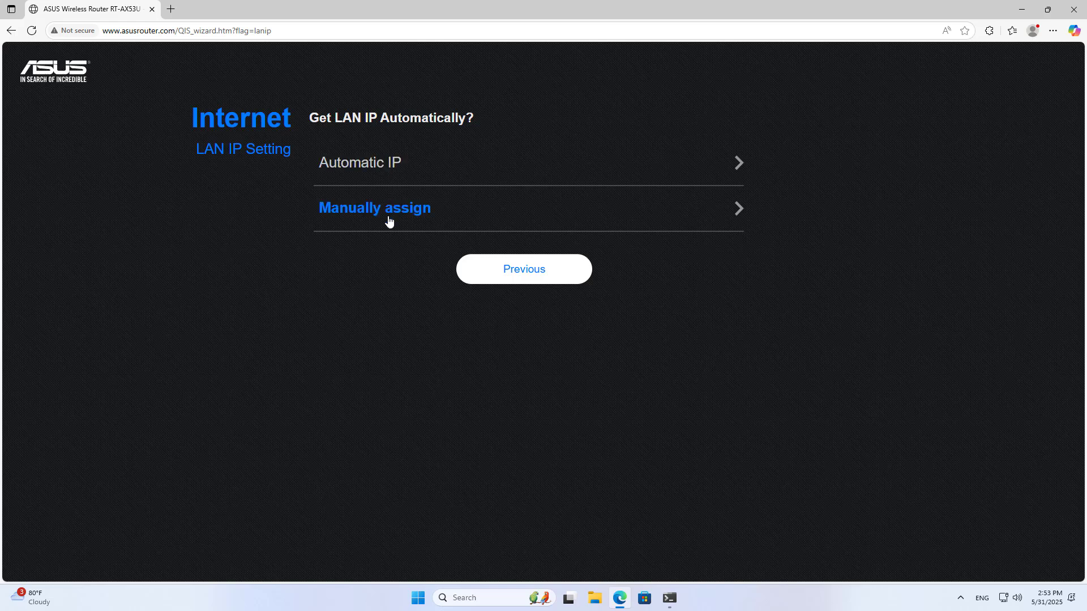
left_click(374, 208)
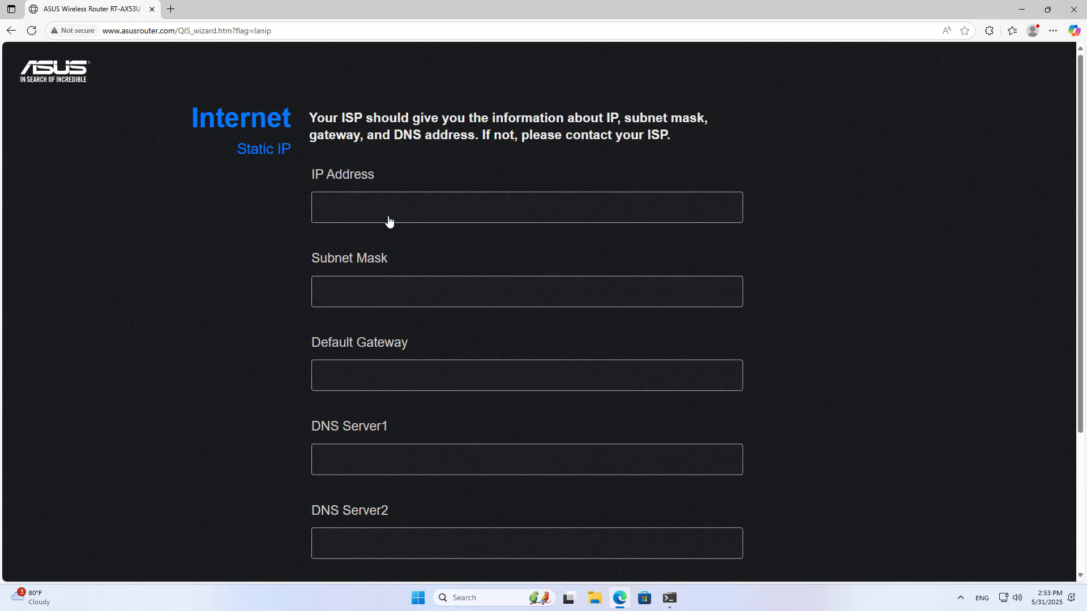
Enter IP 192.168.0.180, mask 255.255.255.0, gateway 192.168.0.1, DNS 8.8.8.8 and 8.8.4.4.
type("1")
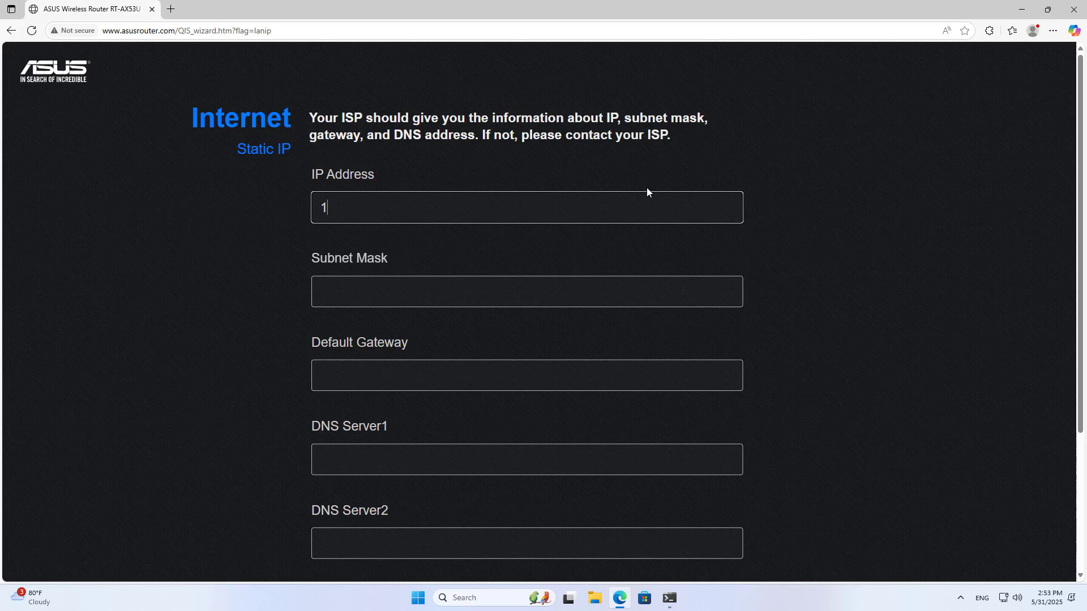
type("92.168.0.1")
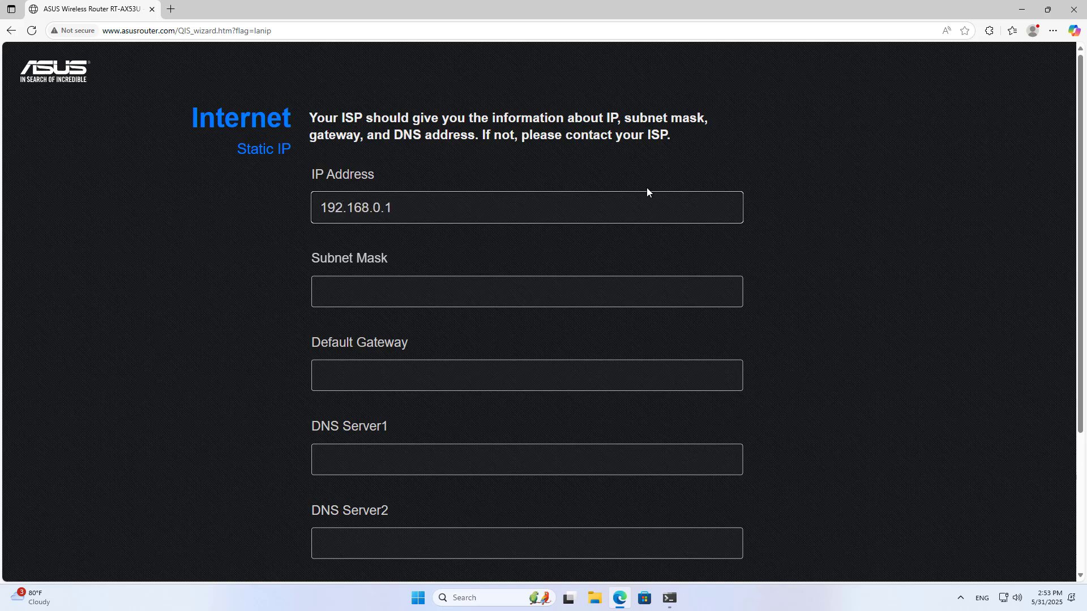
type("255.255.255.0")
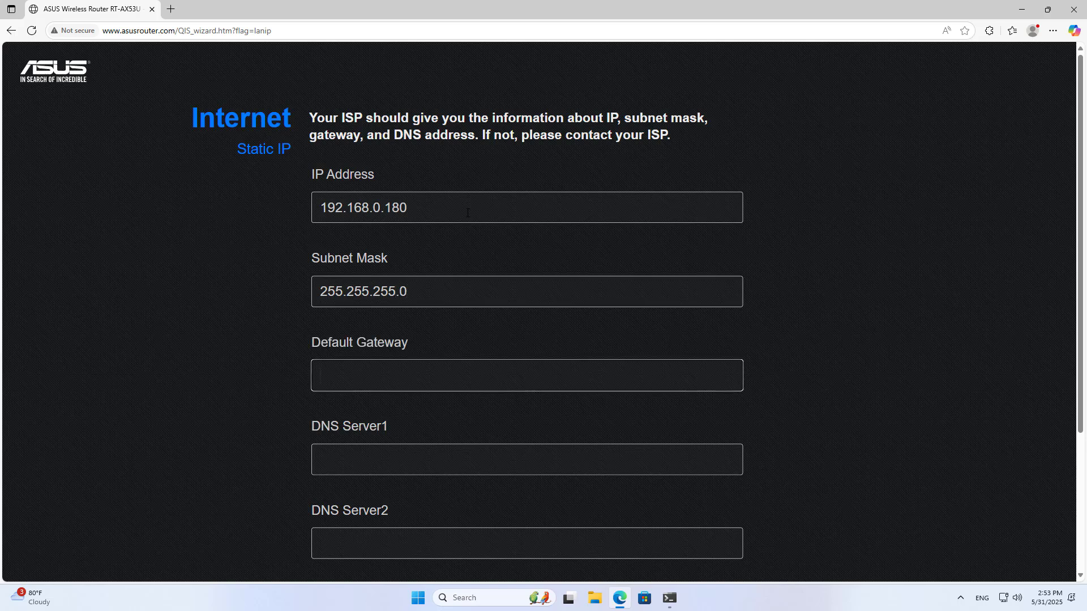
type("192.168.0.1")
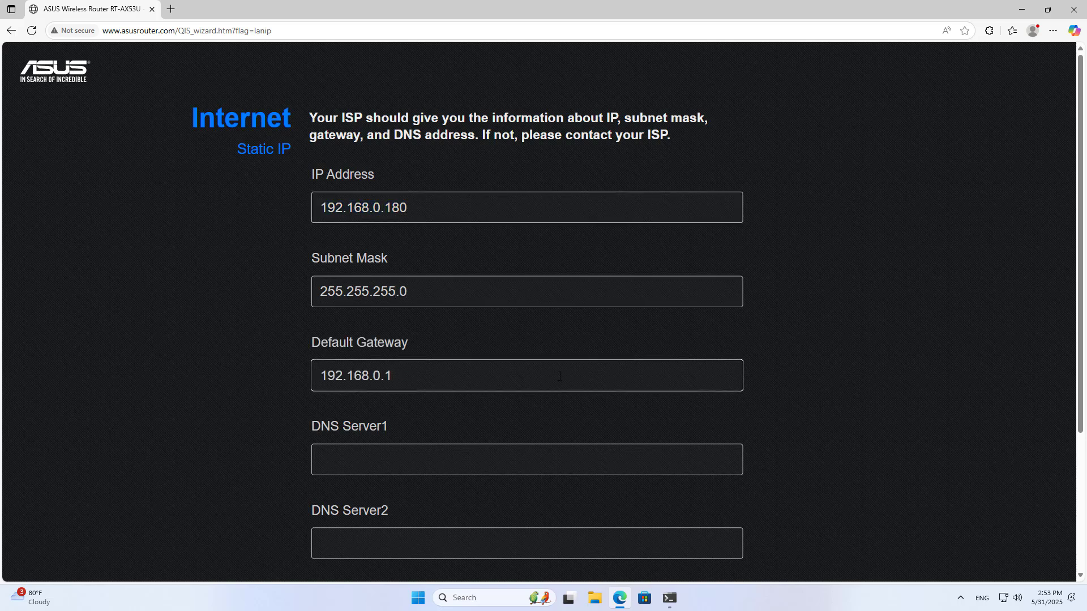
type("8.8.8.8")
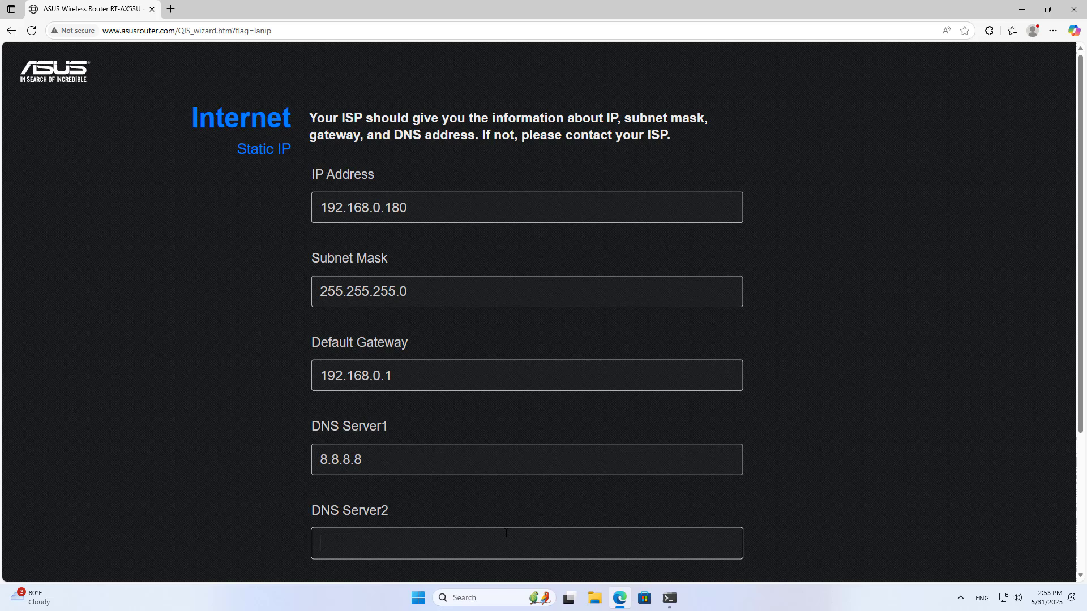
type("8.8.4.4")
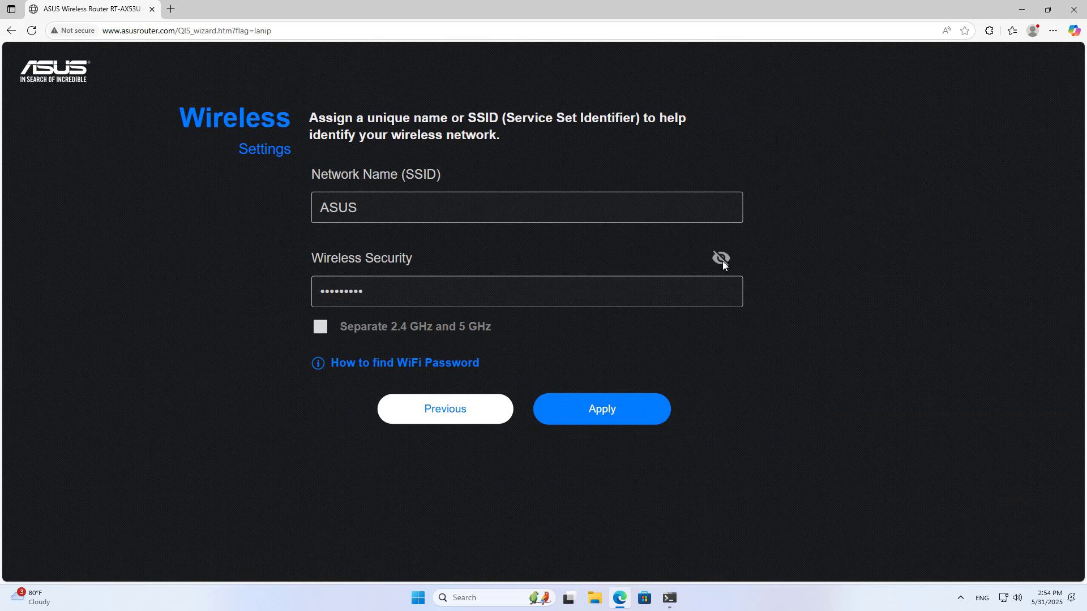
left_click(720, 258)
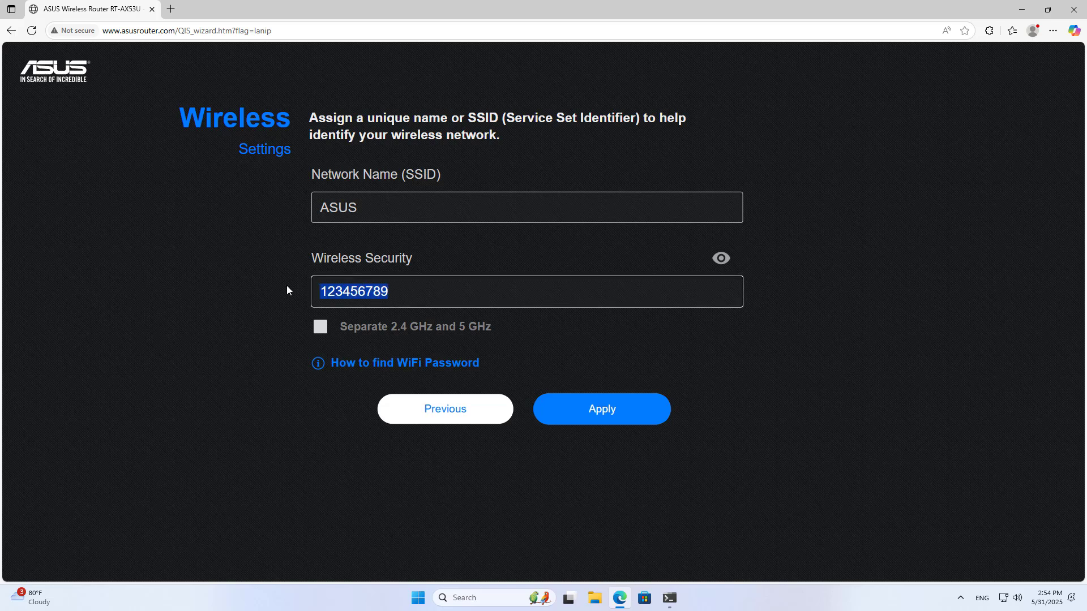
left_click(378, 207)
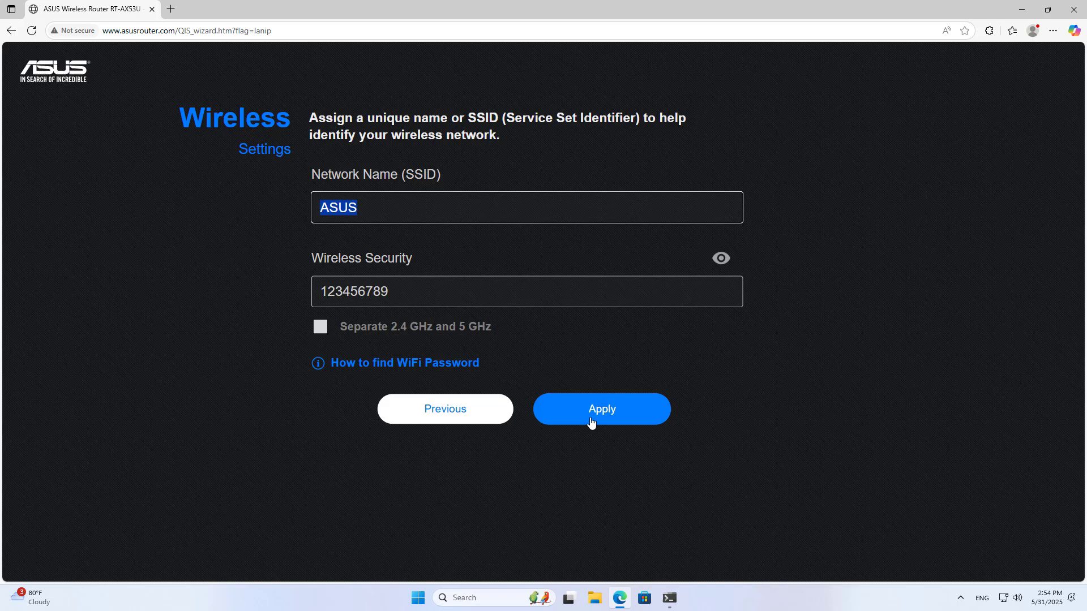
left_click(602, 408)
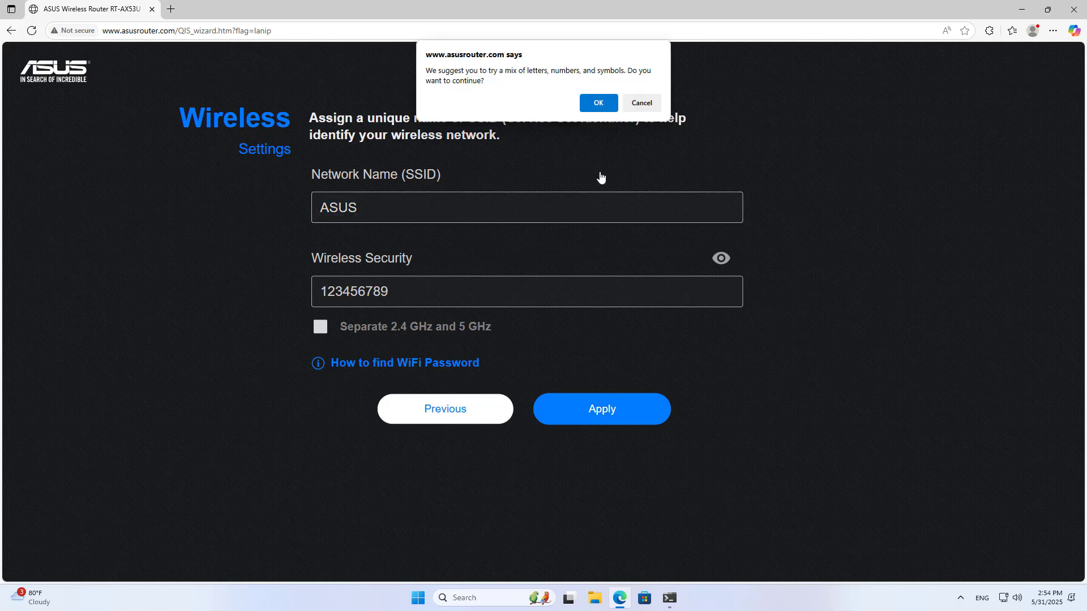
left_click(598, 102)
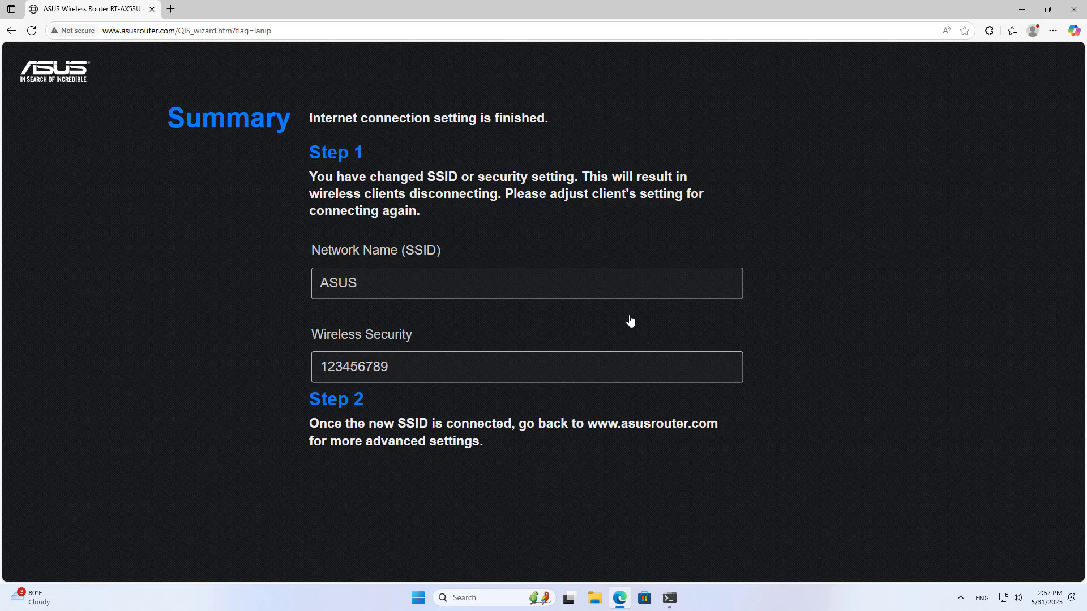
Sign in to the router at 192.168.0.180 in a new tab, then bring up Command Prompt.
left_click(167, 9)
type("192")
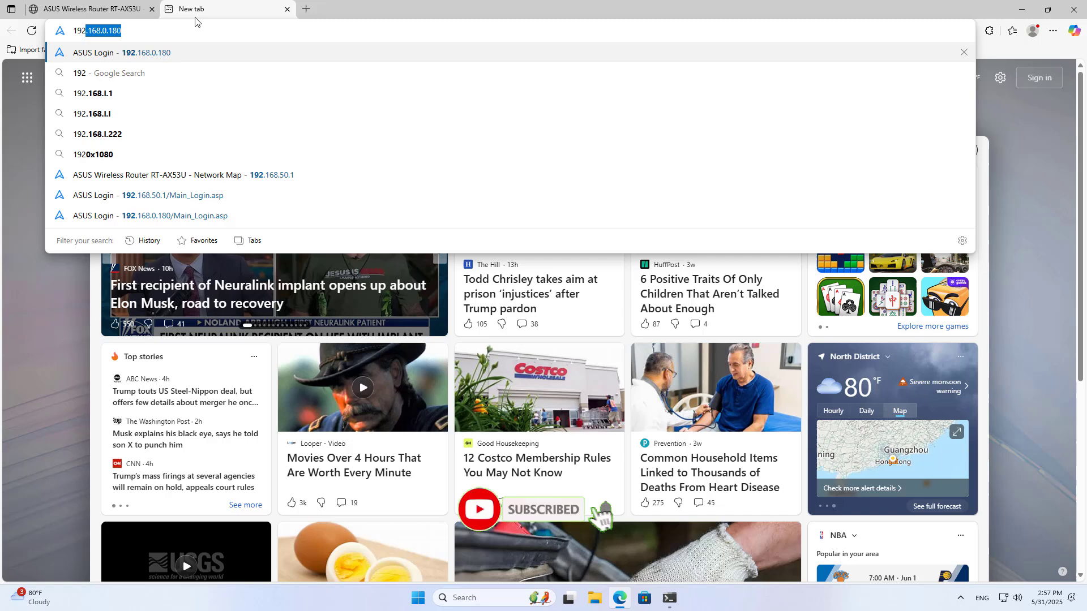
key("Enter")
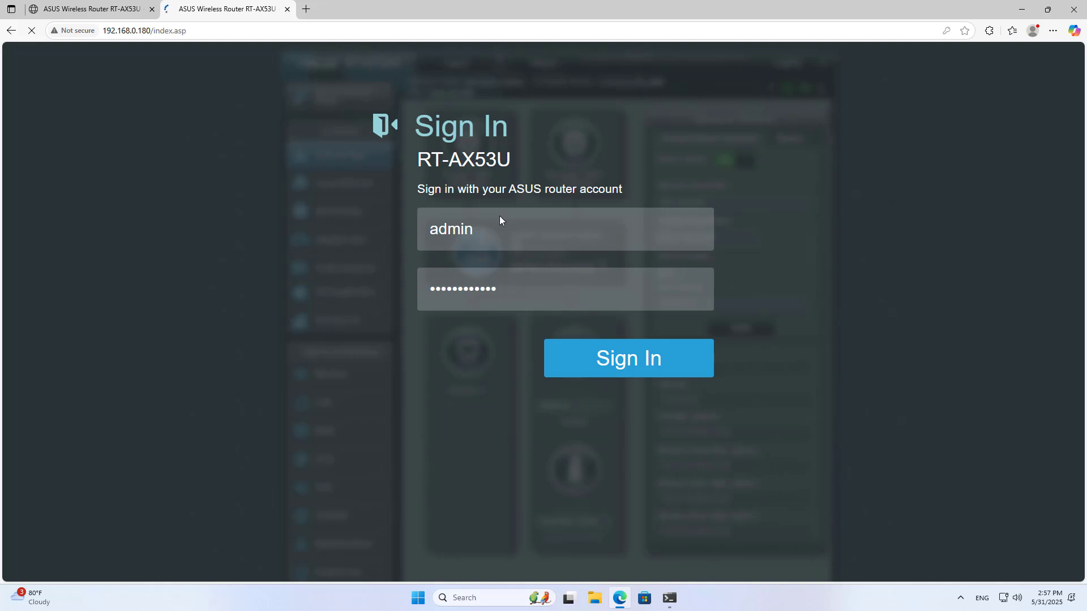
left_click(628, 358)
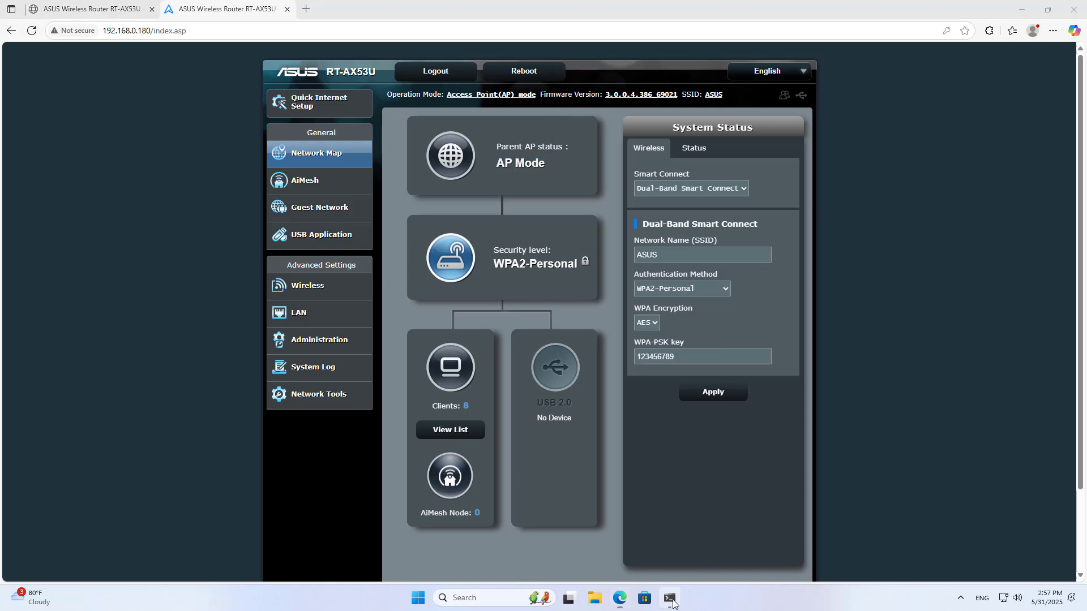
left_click(668, 598)
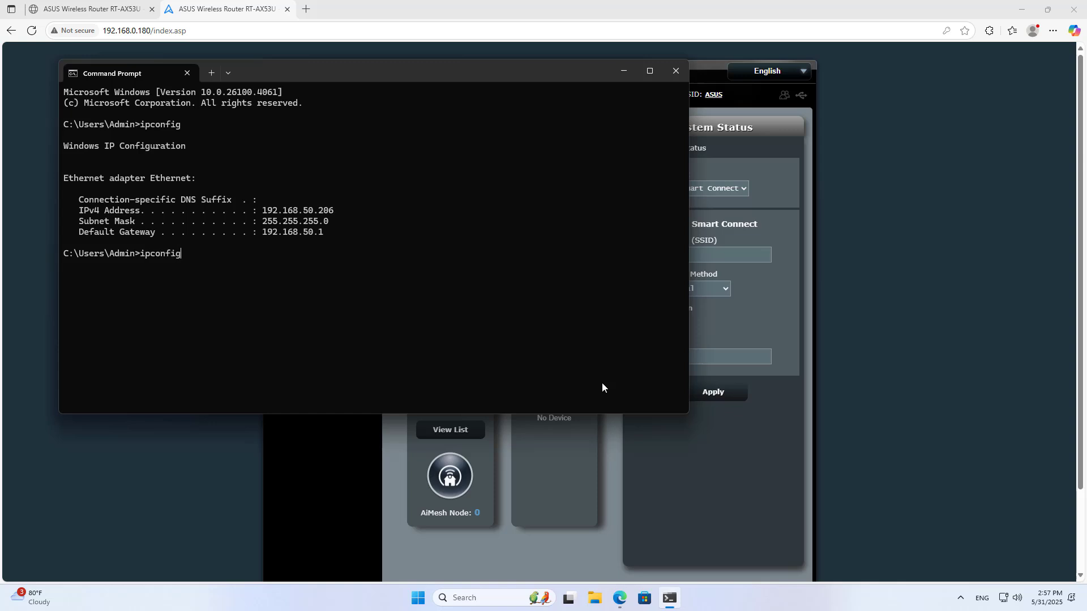